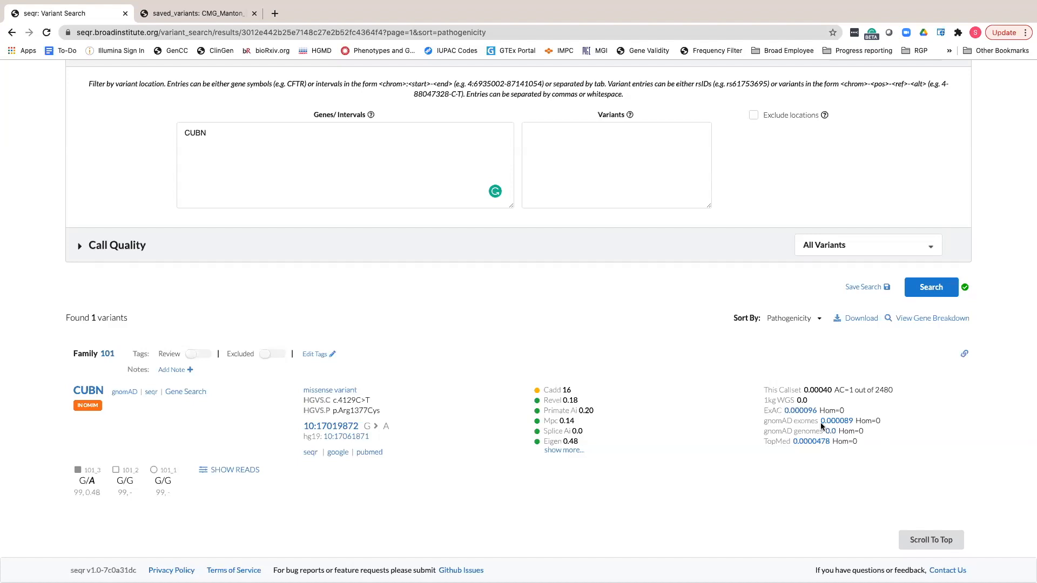
{"action": "mouse_move", "coordinate": [279, 479]}
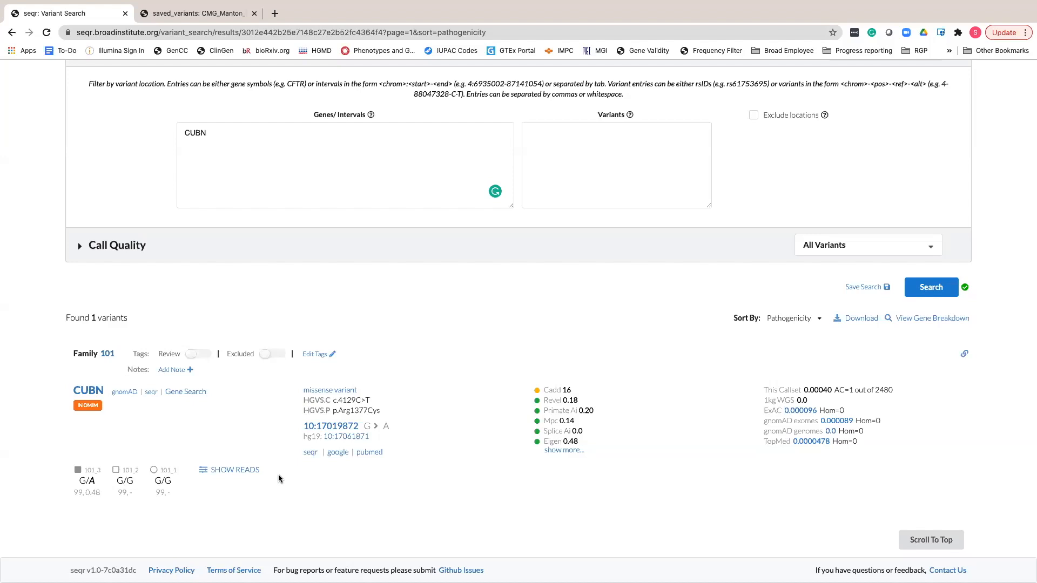
Step: Show the reads for family 101's CUBN missense variant in the embedded IGV panel
{"action": "left_click", "coordinate": [235, 469]}
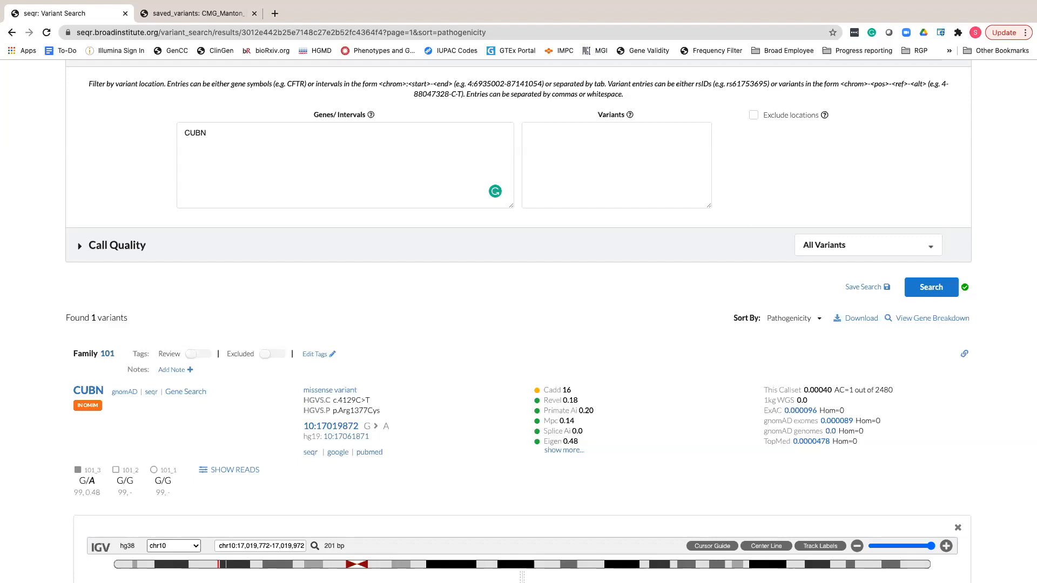
{"action": "mouse_move", "coordinate": [902, 412]}
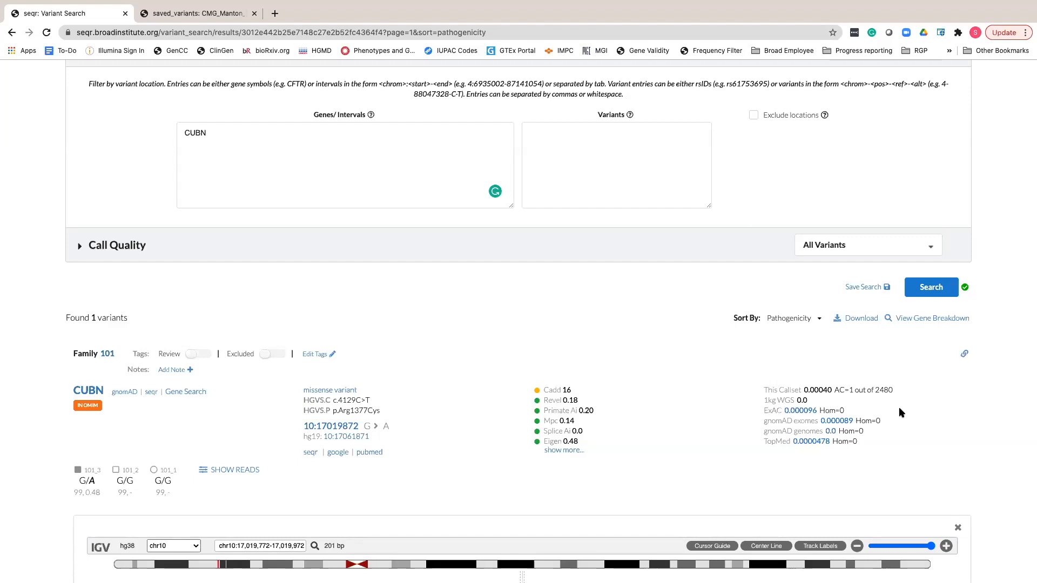
{"action": "scroll", "scroll_direction": "down", "scroll_amount": 3}
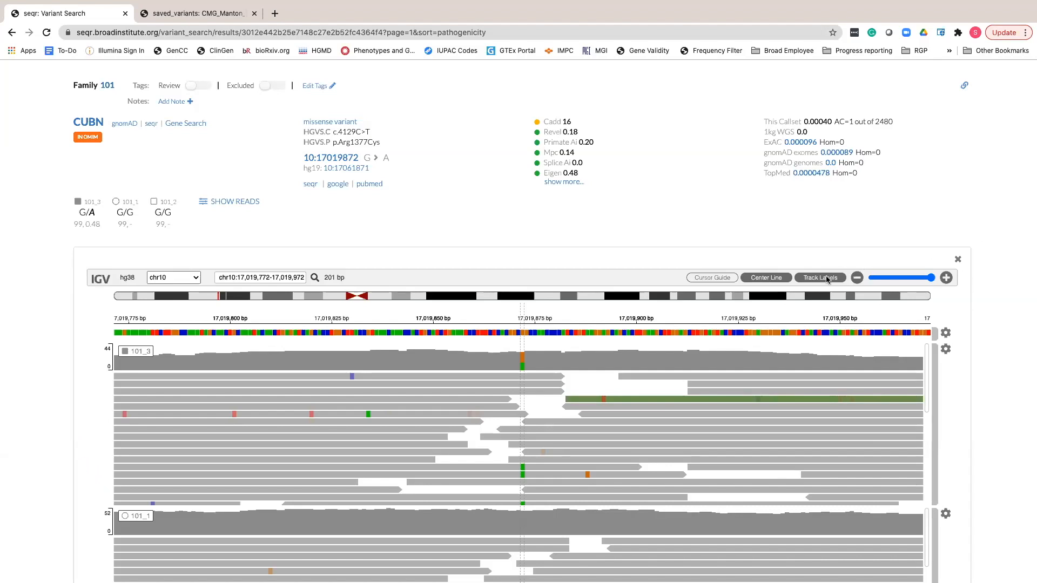
{"action": "scroll", "scroll_direction": "down", "scroll_amount": 3}
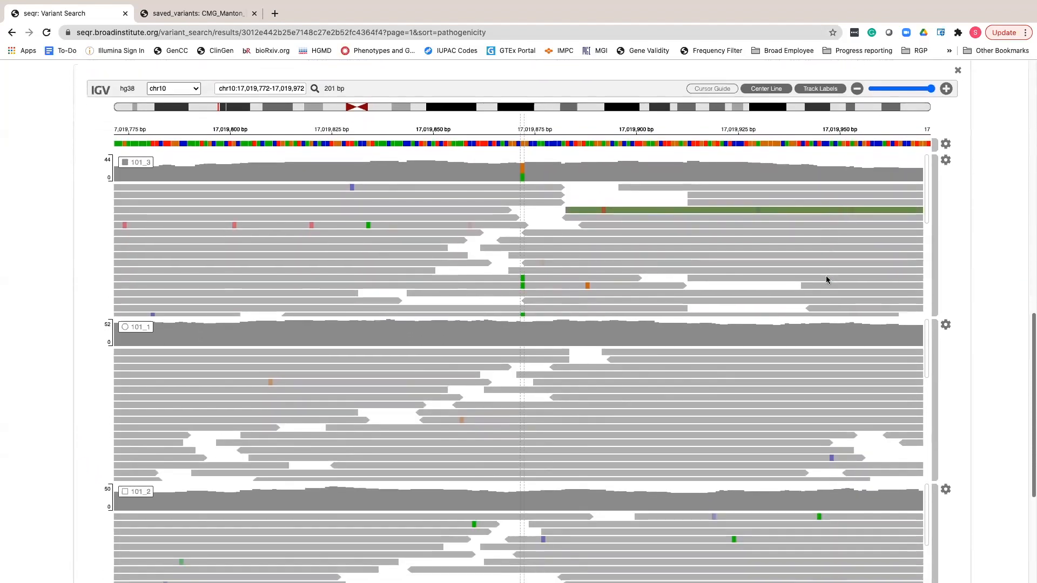
{"action": "scroll", "scroll_direction": "down", "scroll_amount": 3}
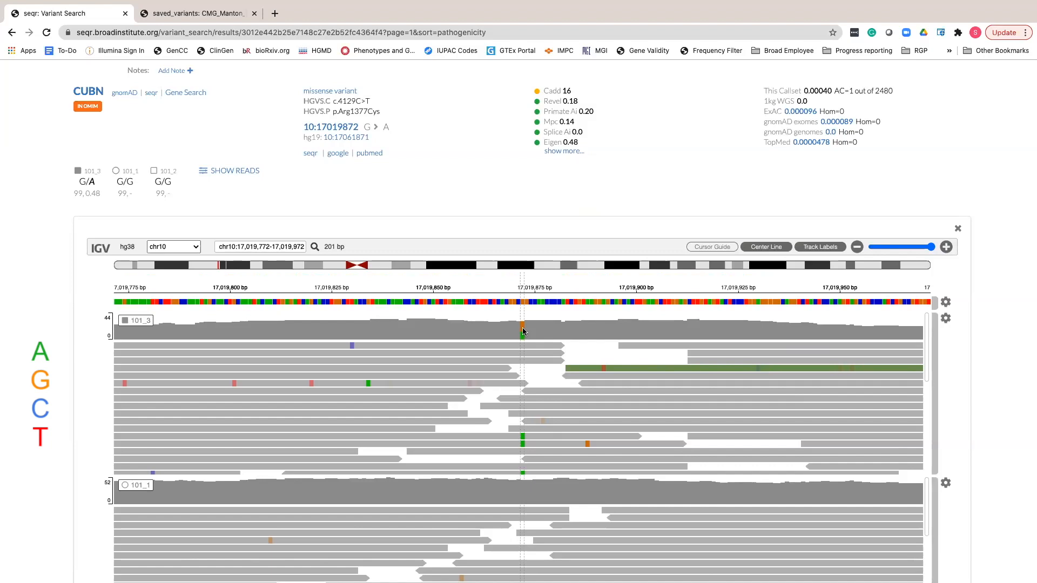
{"action": "mouse_move", "coordinate": [538, 331]}
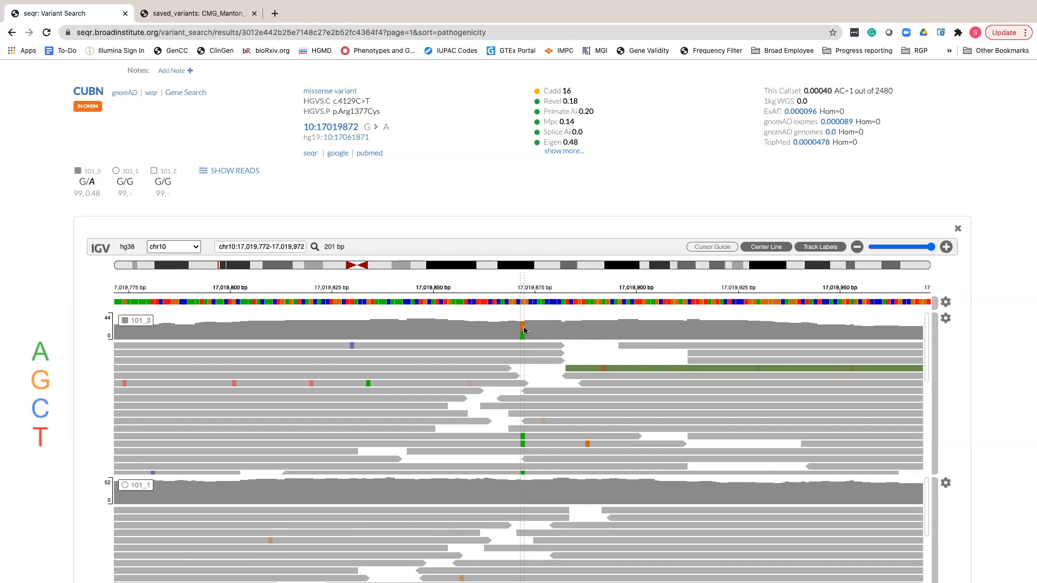
Step: Inspect A/G allele counts at chr10:17,019,872, then colour 101_3 reads by read strand
{"action": "left_click", "coordinate": [523, 329]}
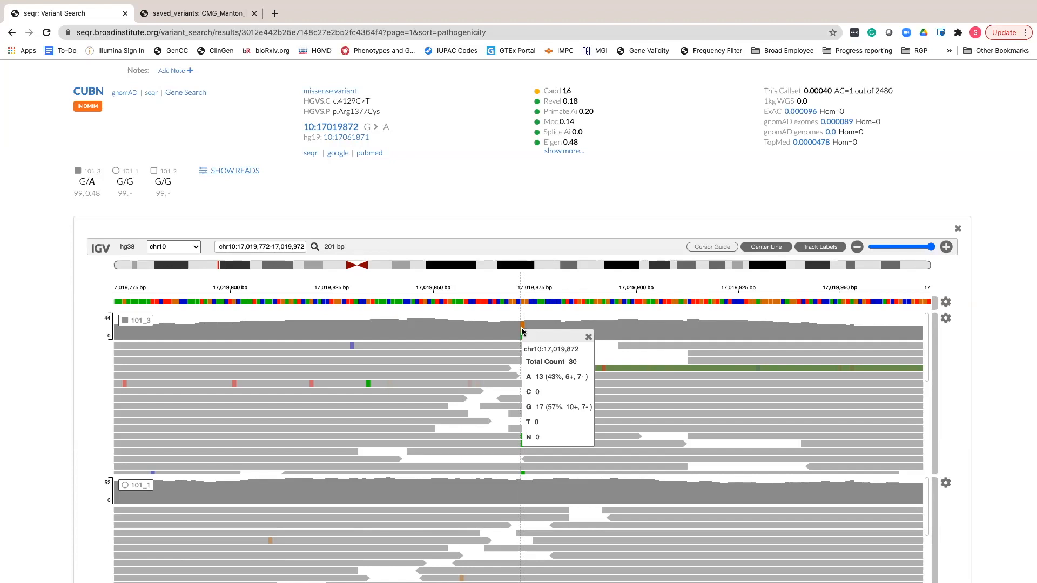
{"action": "left_click", "coordinate": [588, 336]}
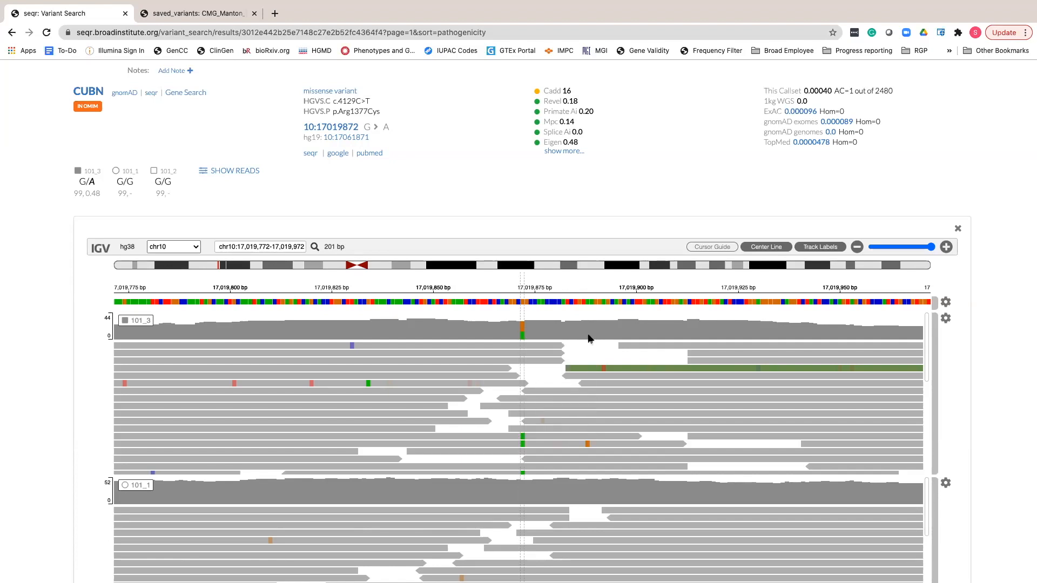
{"action": "left_click", "coordinate": [946, 319]}
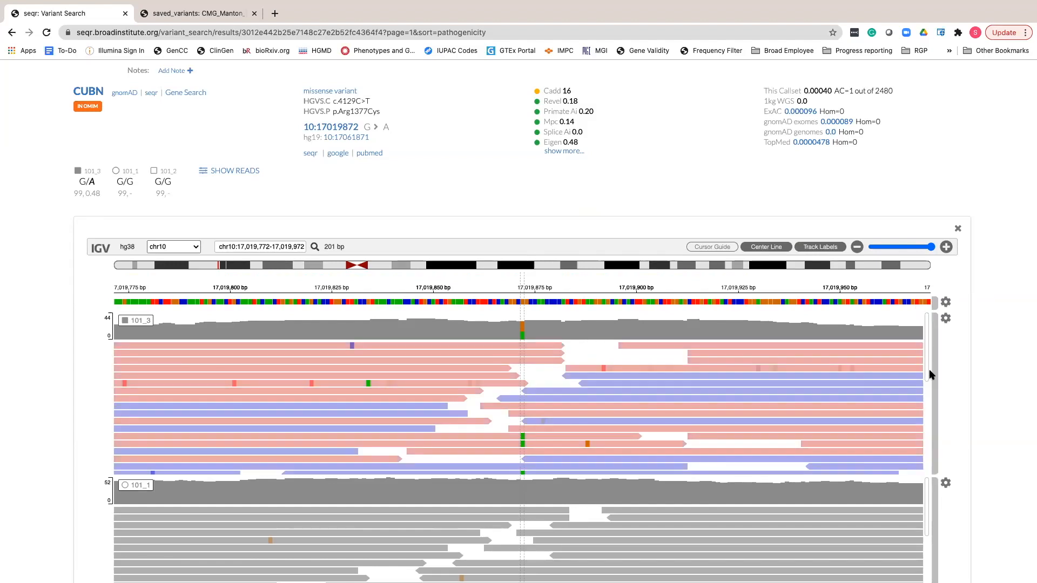
Step: Adjust the 101_3 track display and scroll through its expanded alternate-allele reads
{"action": "left_click", "coordinate": [945, 318]}
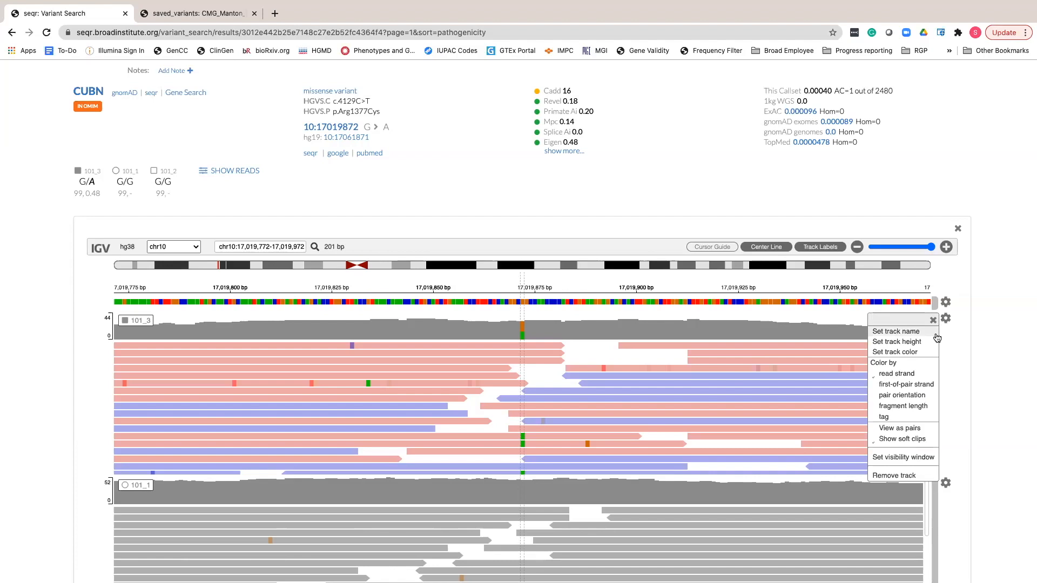
{"action": "left_click", "coordinate": [896, 341]}
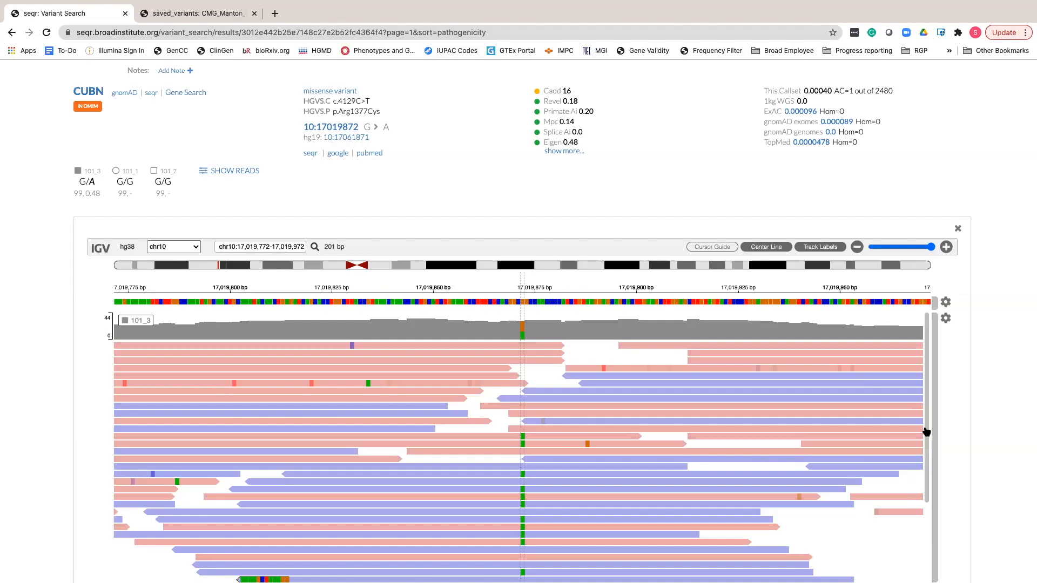
{"action": "scroll", "scroll_direction": "down", "scroll_amount": 3}
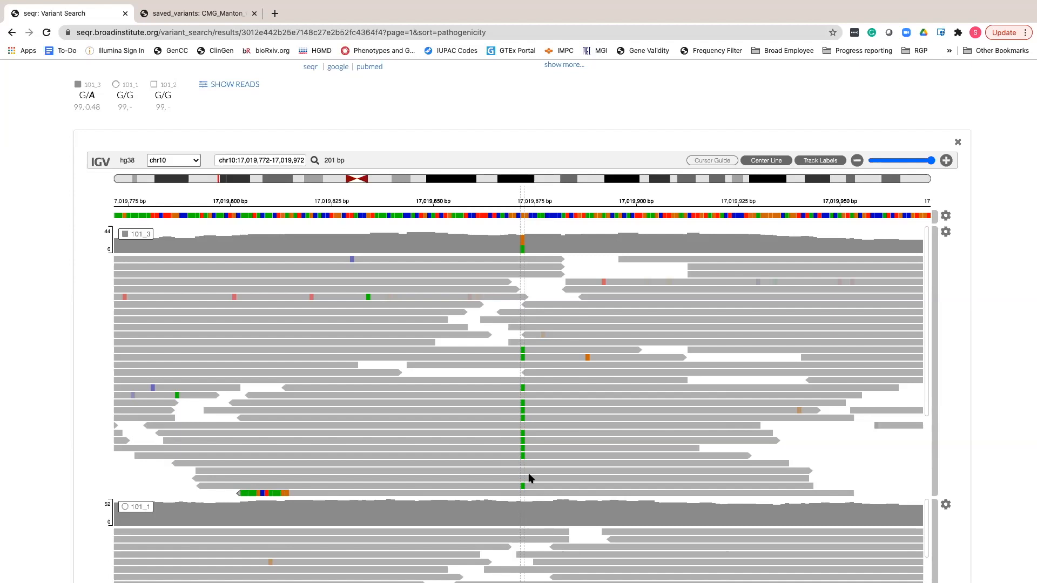
{"action": "scroll", "scroll_direction": "down", "scroll_amount": 3}
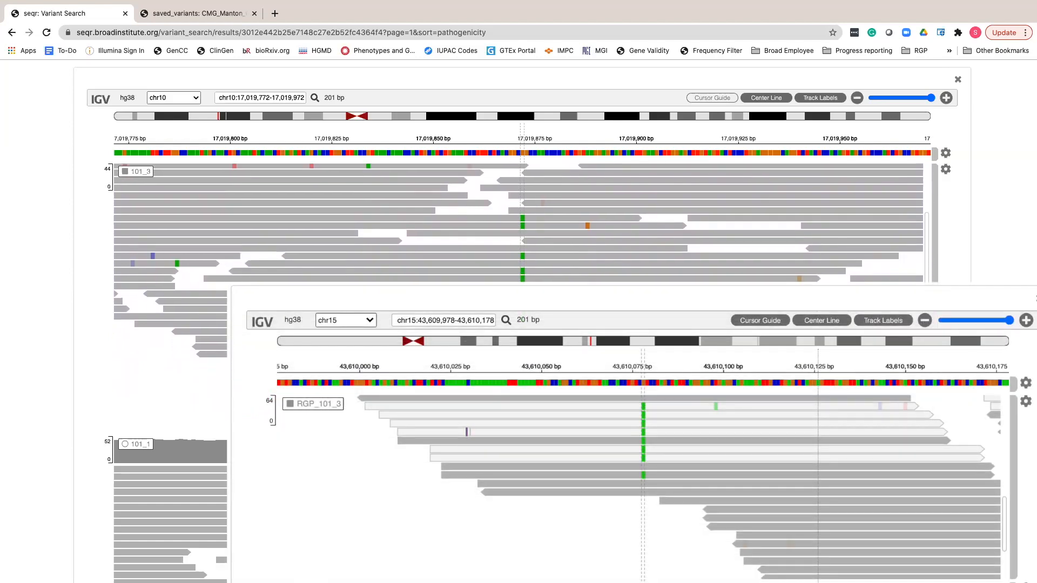
{"action": "left_click", "coordinate": [195, 13]}
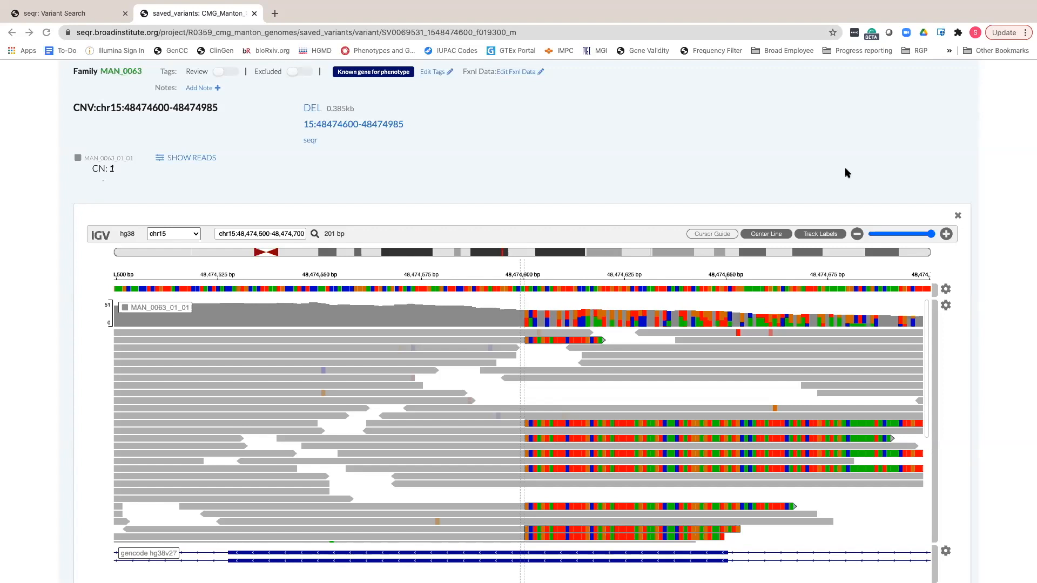
Step: Zoom out twice to about 1,608 bp, showing clipped reads at both deletion breakpoints
{"action": "left_click", "coordinate": [946, 233]}
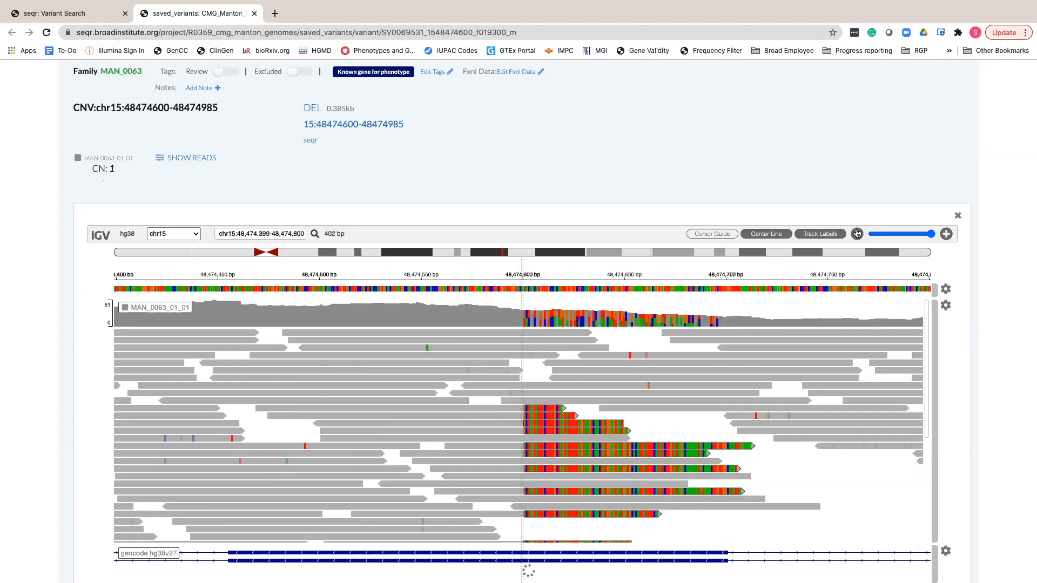
{"action": "left_click", "coordinate": [857, 233]}
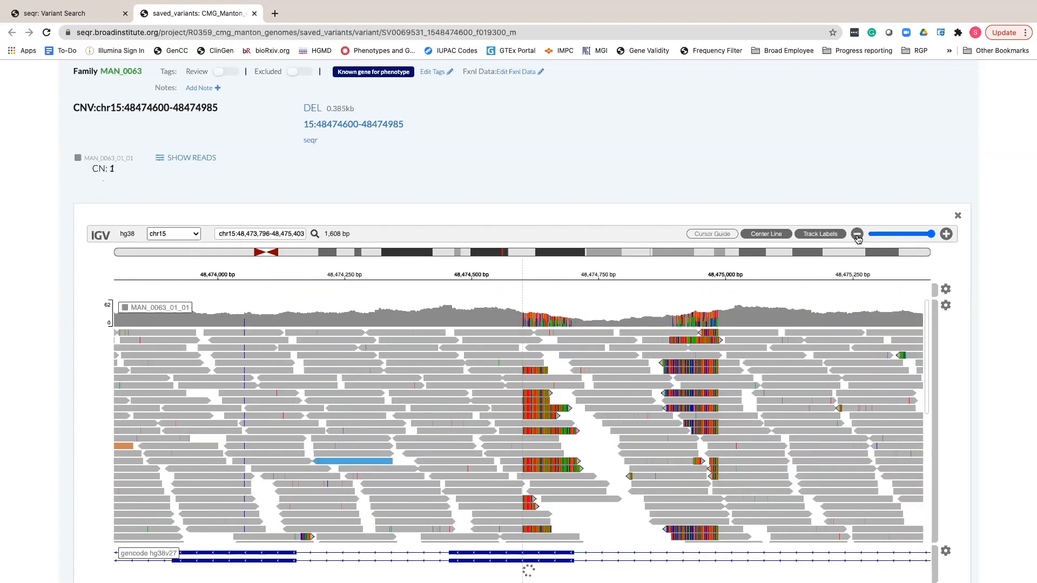
{"action": "left_click", "coordinate": [946, 305]}
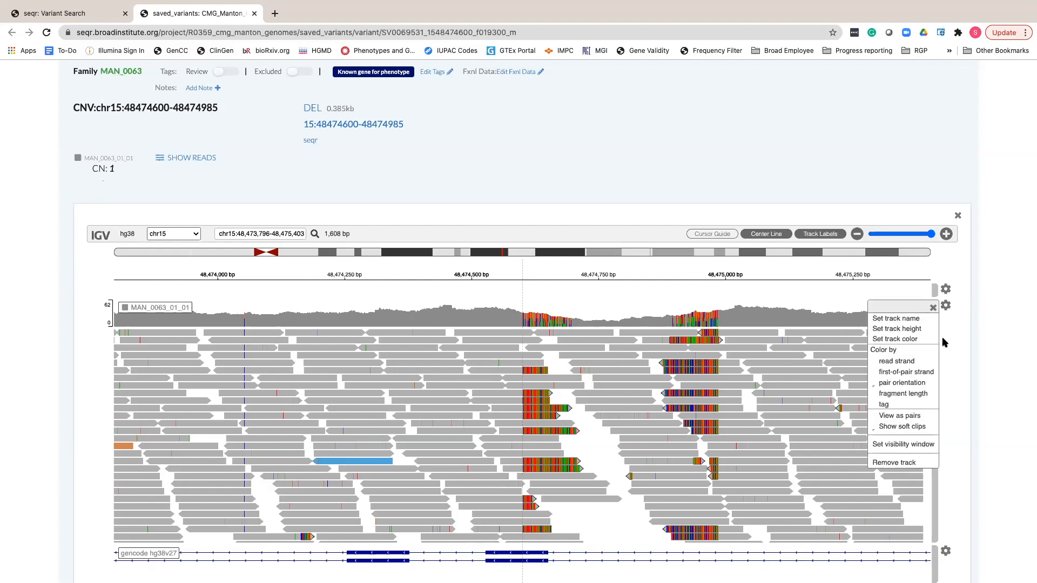
Step: Colour deletion reads by first-of-pair strand, view as mate pairs, and hide soft clips
{"action": "left_click", "coordinate": [906, 372]}
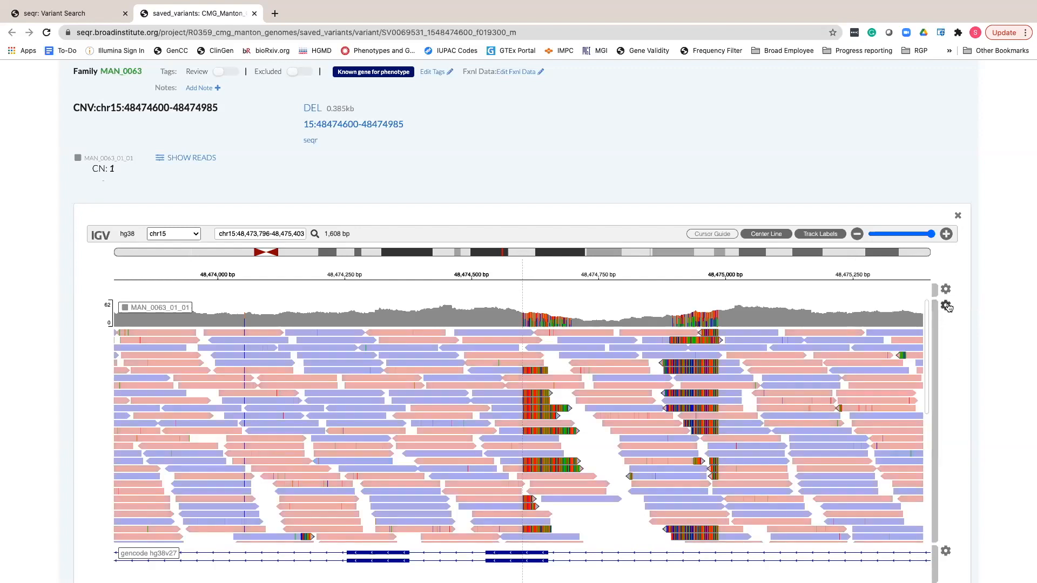
{"action": "left_click", "coordinate": [945, 289]}
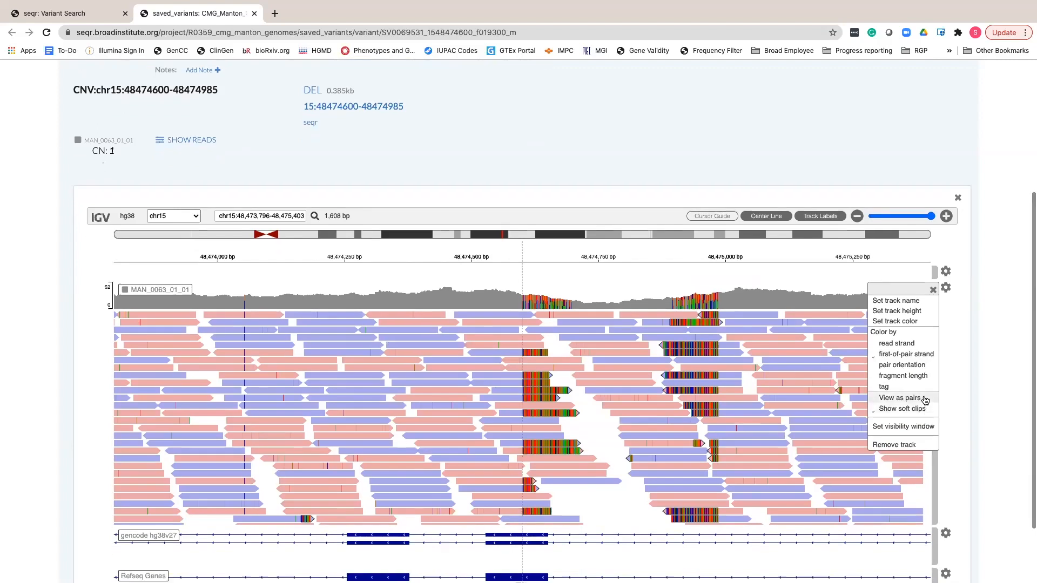
{"action": "left_click", "coordinate": [901, 398]}
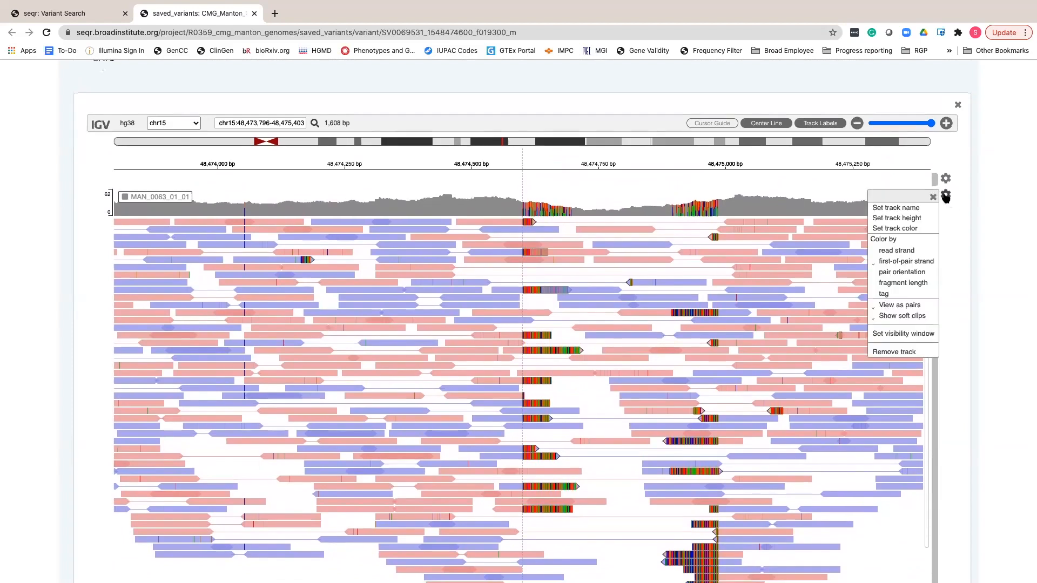
{"action": "mouse_move", "coordinate": [902, 274]}
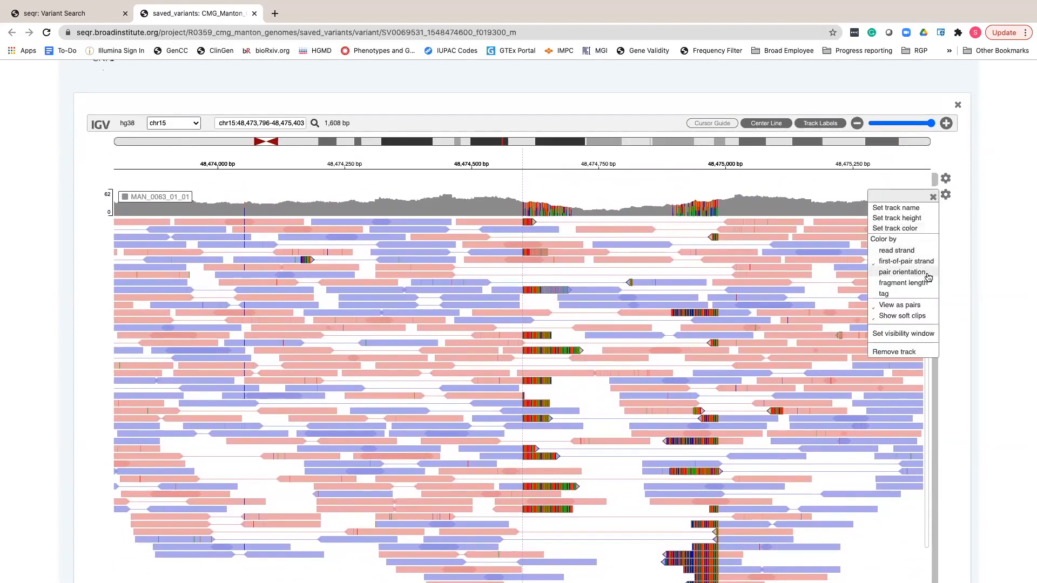
{"action": "left_click", "coordinate": [896, 250]}
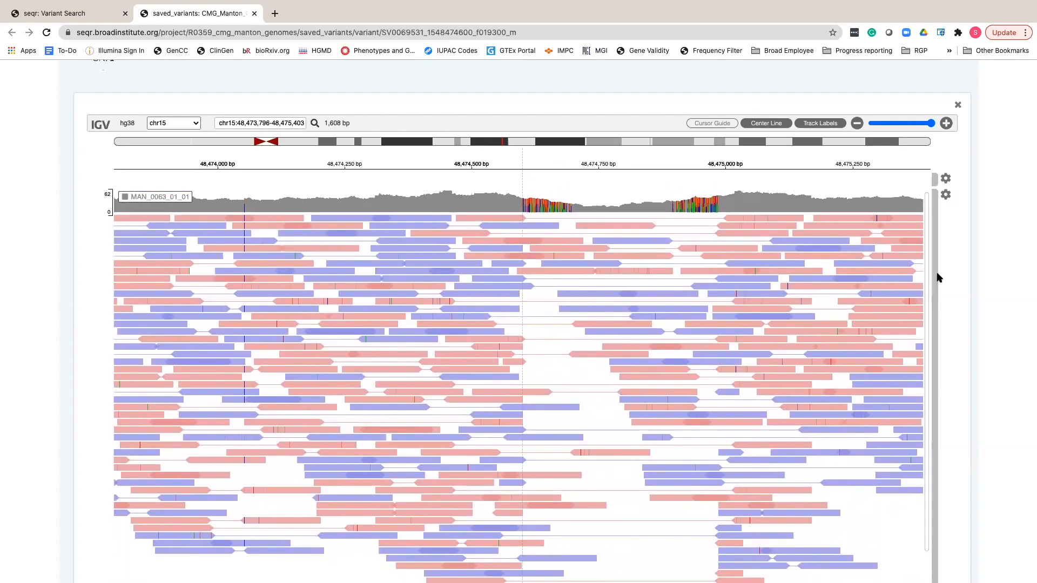
{"action": "scroll", "scroll_direction": "down", "scroll_amount": 3}
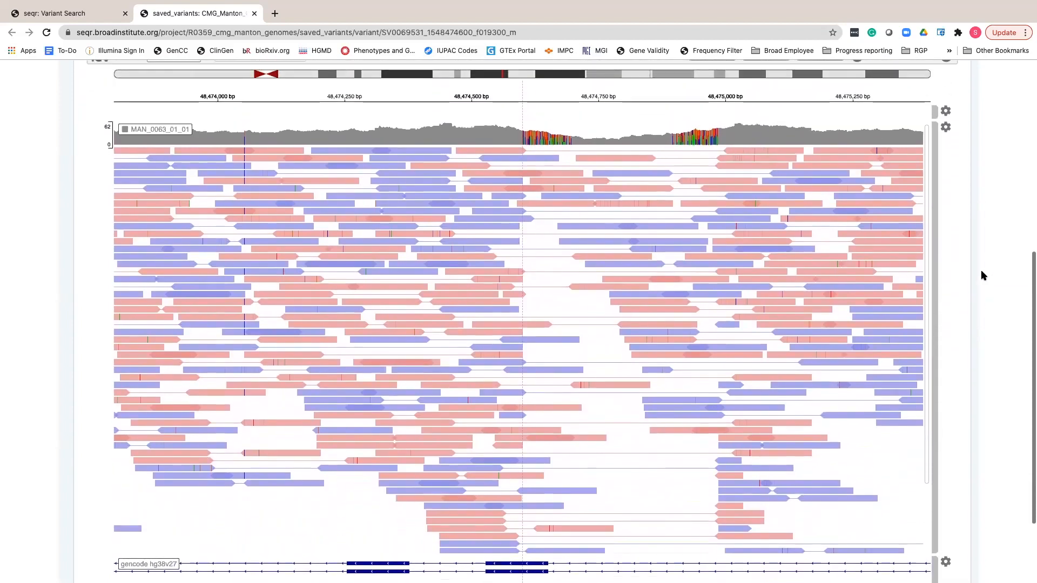
{"action": "left_click", "coordinate": [946, 127]}
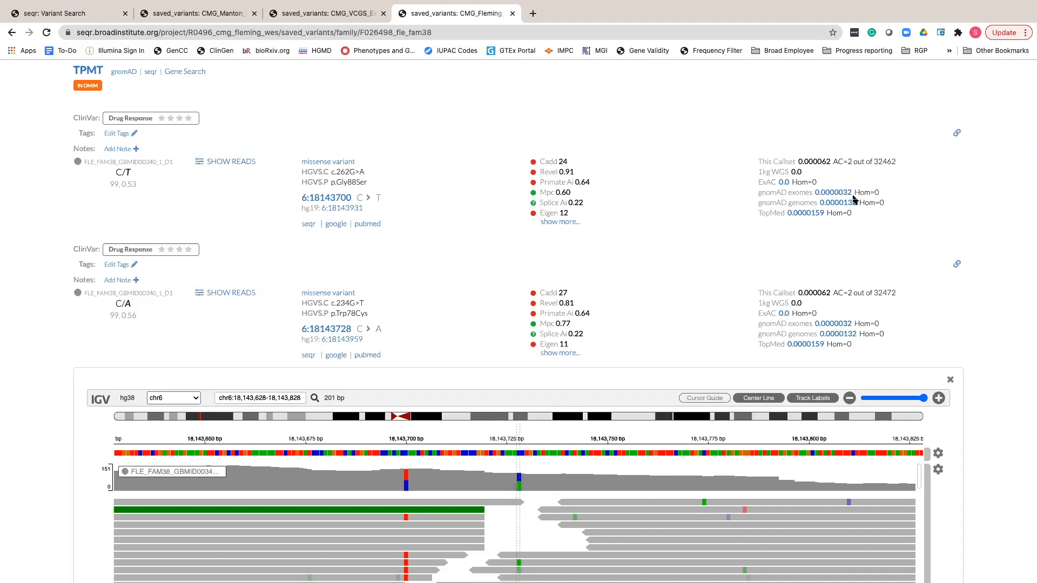
Step: Scroll down to the TPMT alignment track and open its gear menu
{"action": "scroll", "scroll_direction": "down", "scroll_amount": 3}
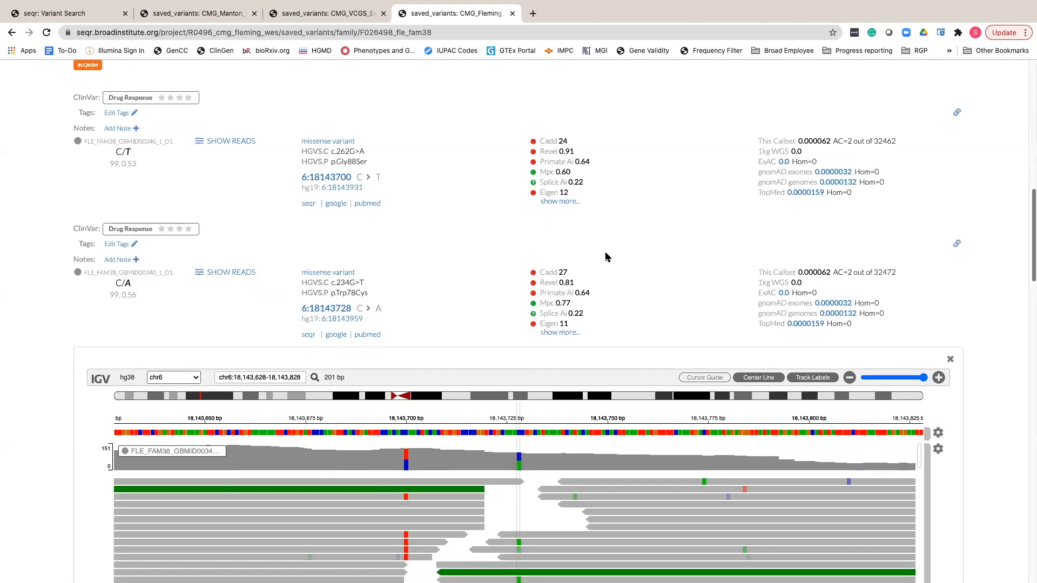
{"action": "scroll", "scroll_direction": "down", "scroll_amount": 3}
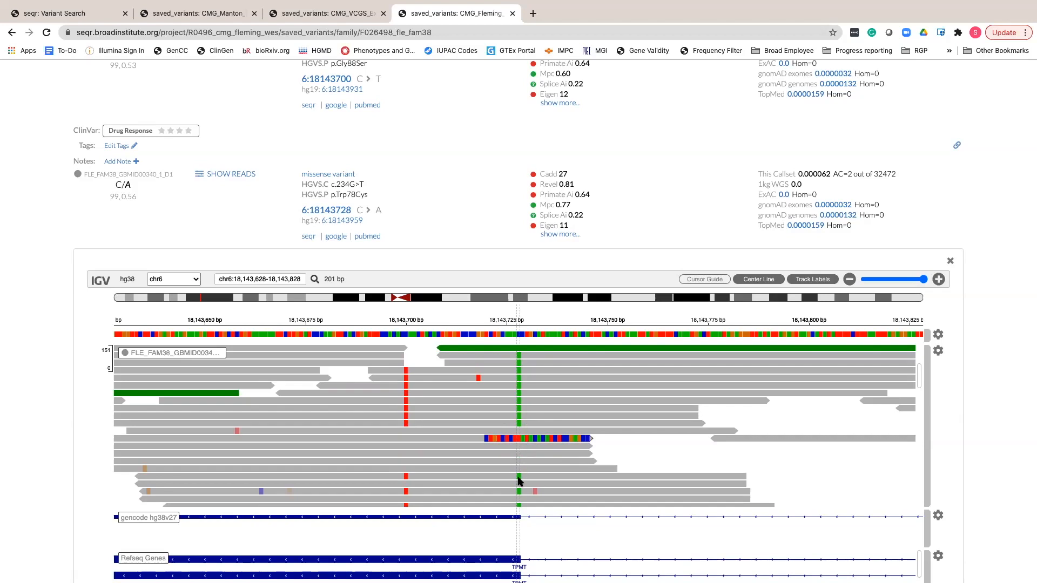
{"action": "mouse_move", "coordinate": [527, 480]}
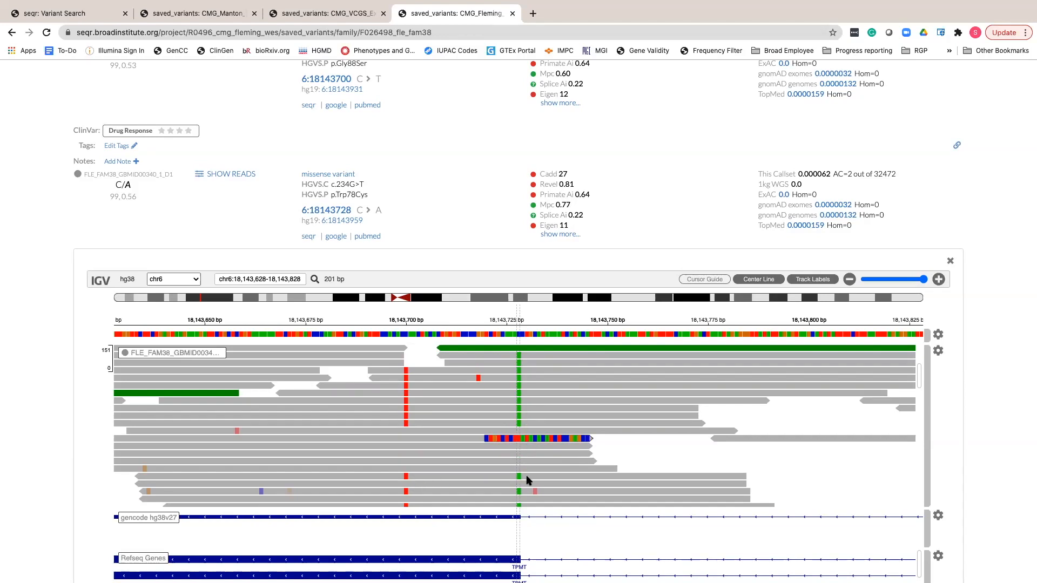
{"action": "left_click", "coordinate": [937, 351]}
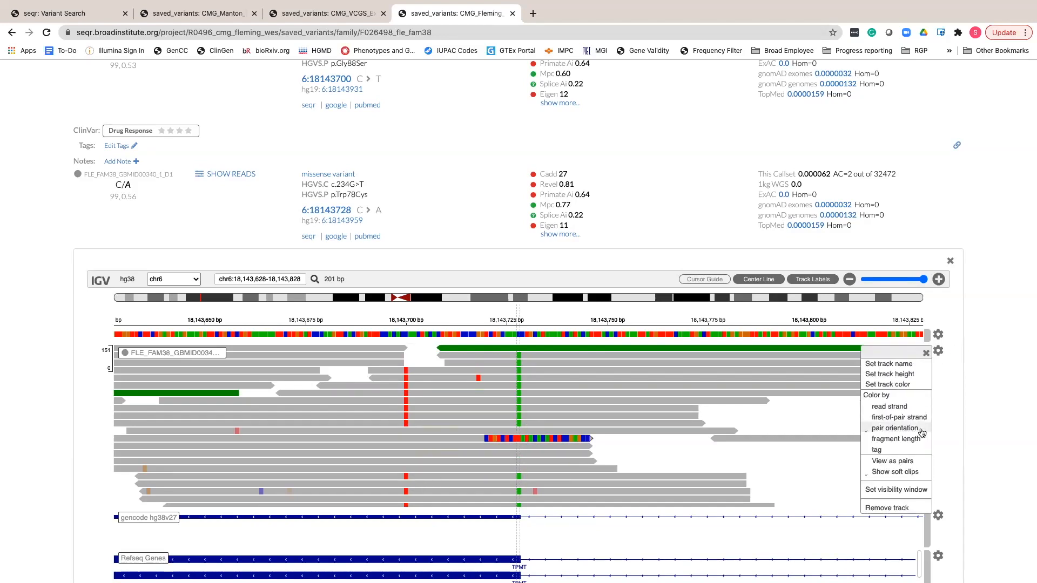